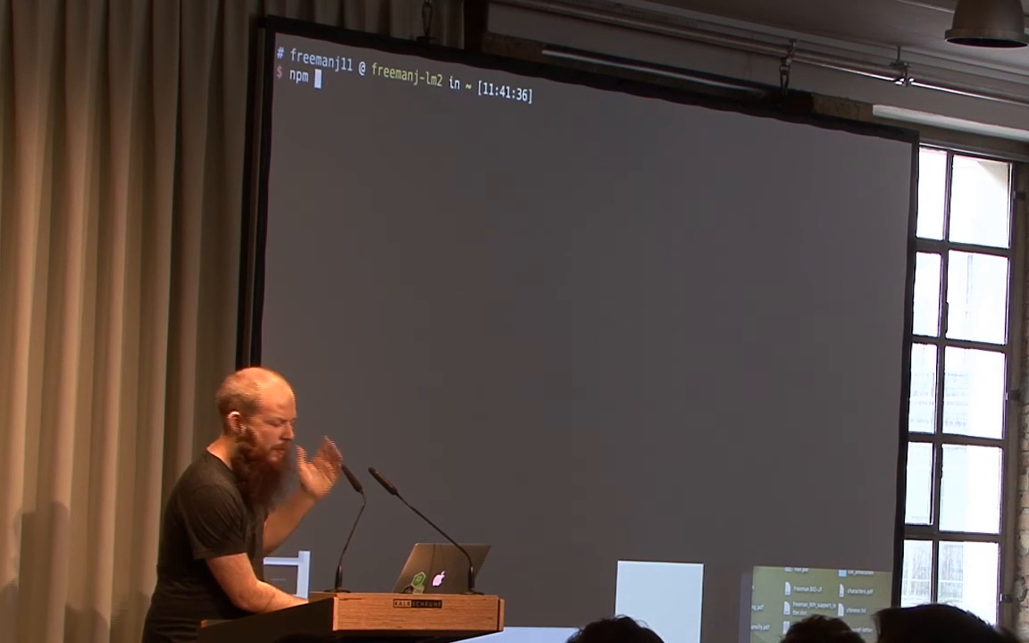
- Enter the npm 'install' command before moving into the ~/demo folder
{"action": "type", "text": "install"}
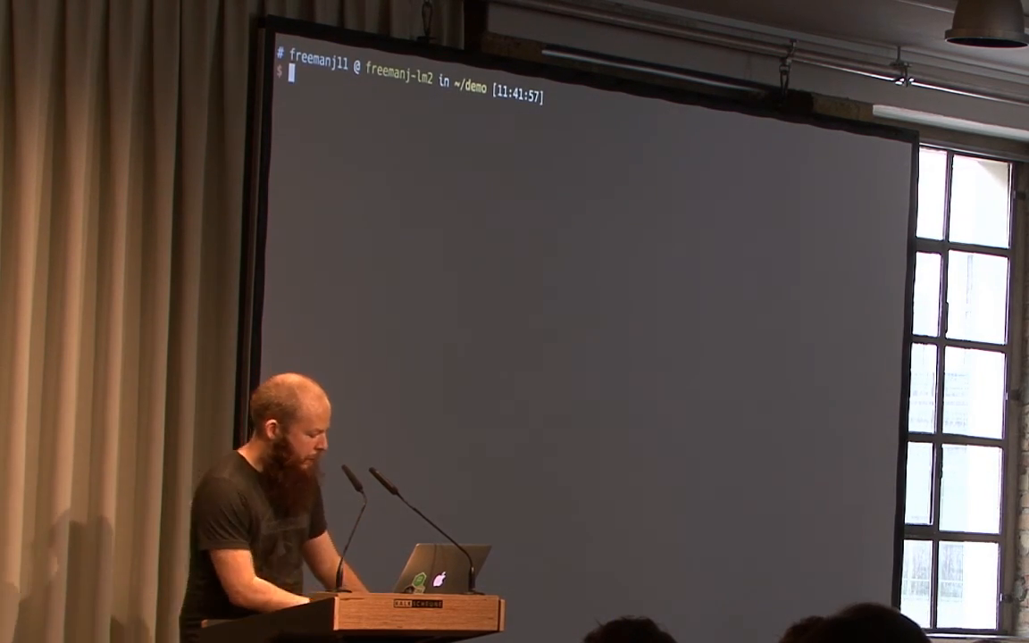
- List the demo folder, then share big_all_month.csv with 'dat link' to get its dat:// link
{"action": "type", "text": "ls"}
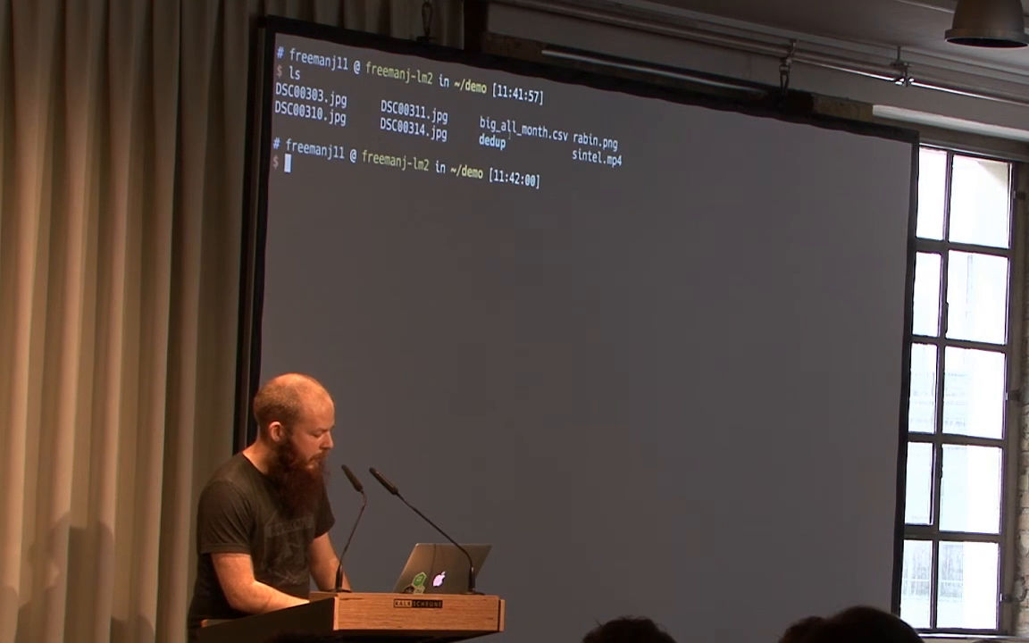
{"action": "type", "text": "dat link"}
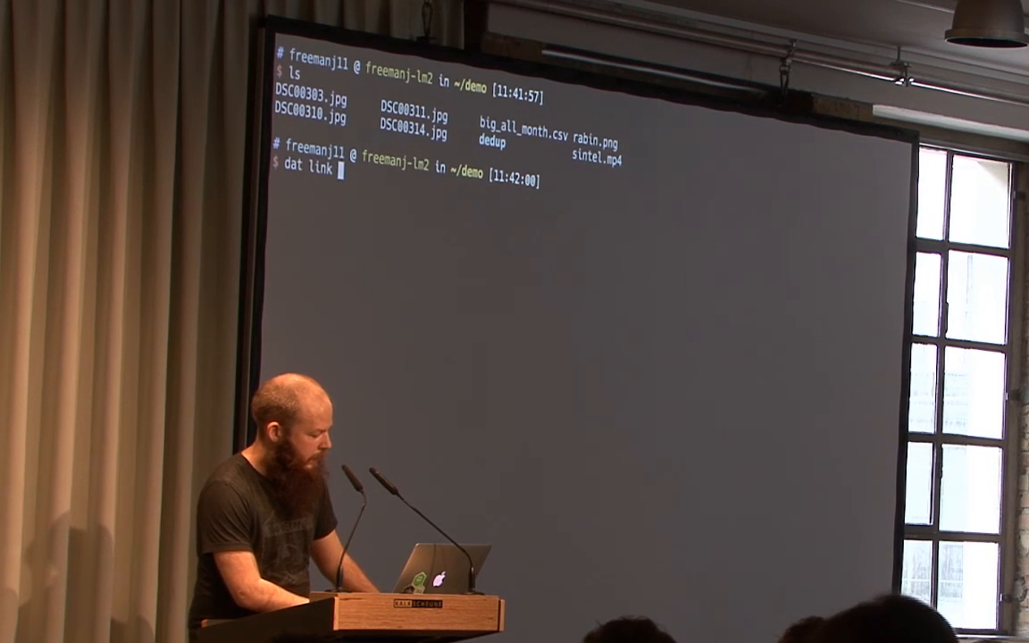
{"action": "type", "text": "big_all_month.csv"}
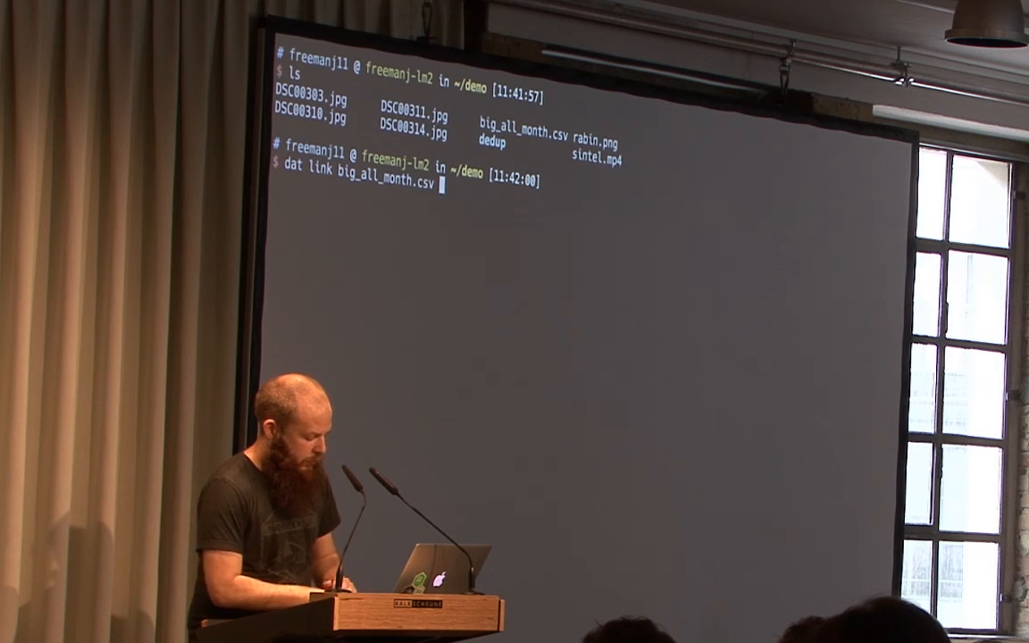
{"action": "key", "text": "Enter"}
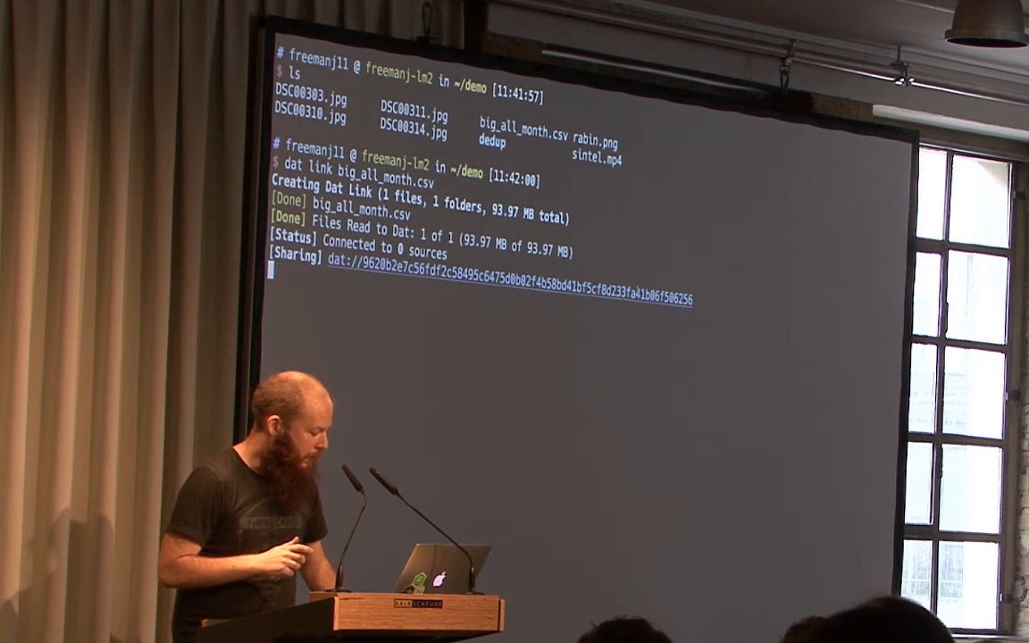
{"action": "key", "text": "ctrl+c"}
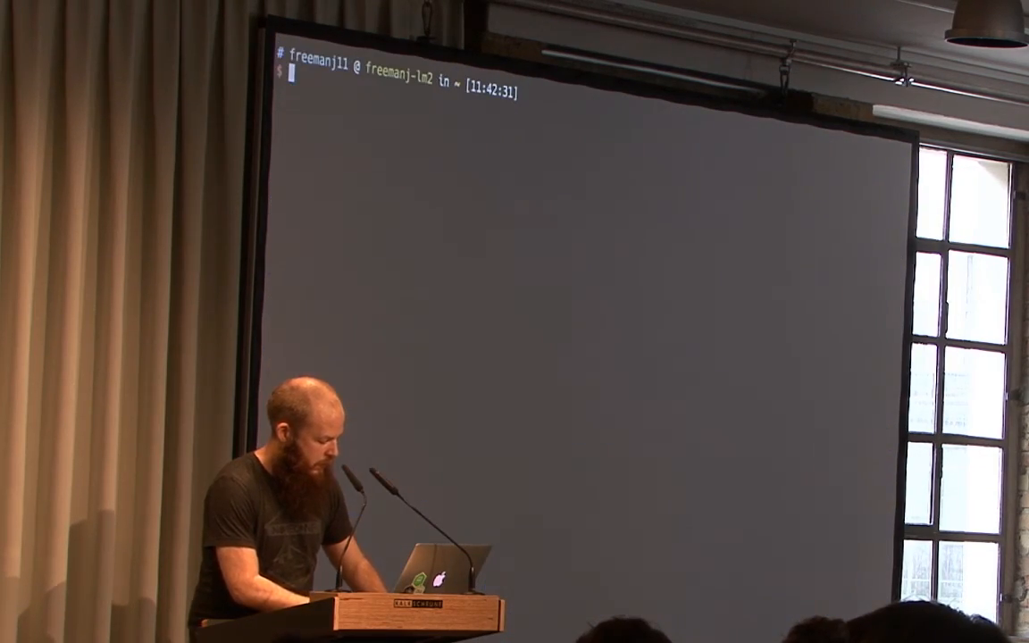
- Start a dat pull of the shared dataset from dat://9620b2e7…06f506256
{"action": "type", "text": "dat dat://9620b2e7c56fdf2c58495c6475d0b02f4b58bd41bf5cf8d233fa41b06f506256"}
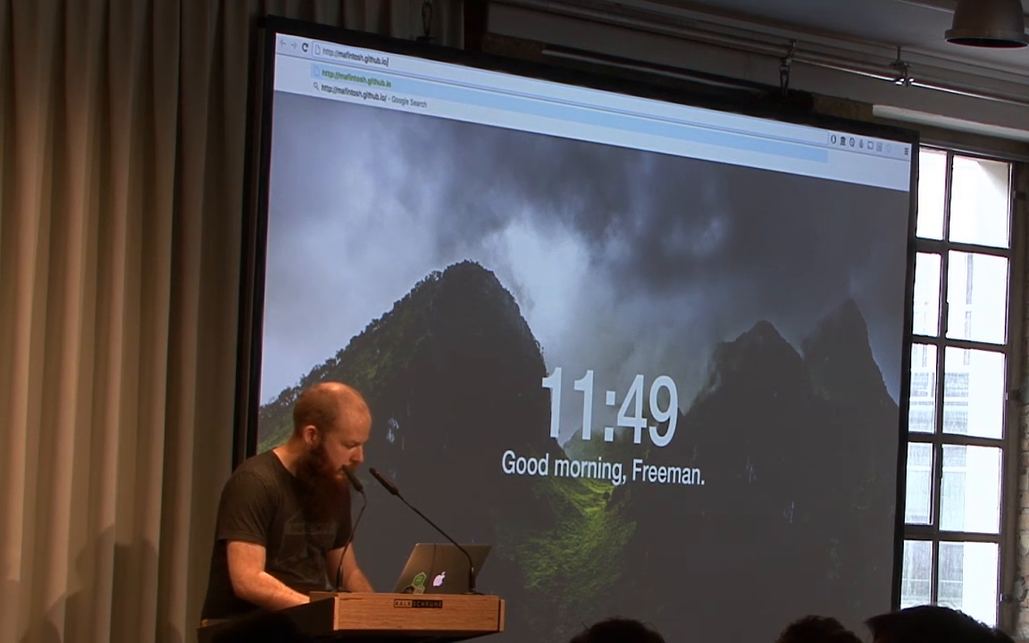
- Head to the mafintosh.github.io/hyperdrive page by entering 'hyper' in the address bar
{"action": "type", "text": "hyper"}
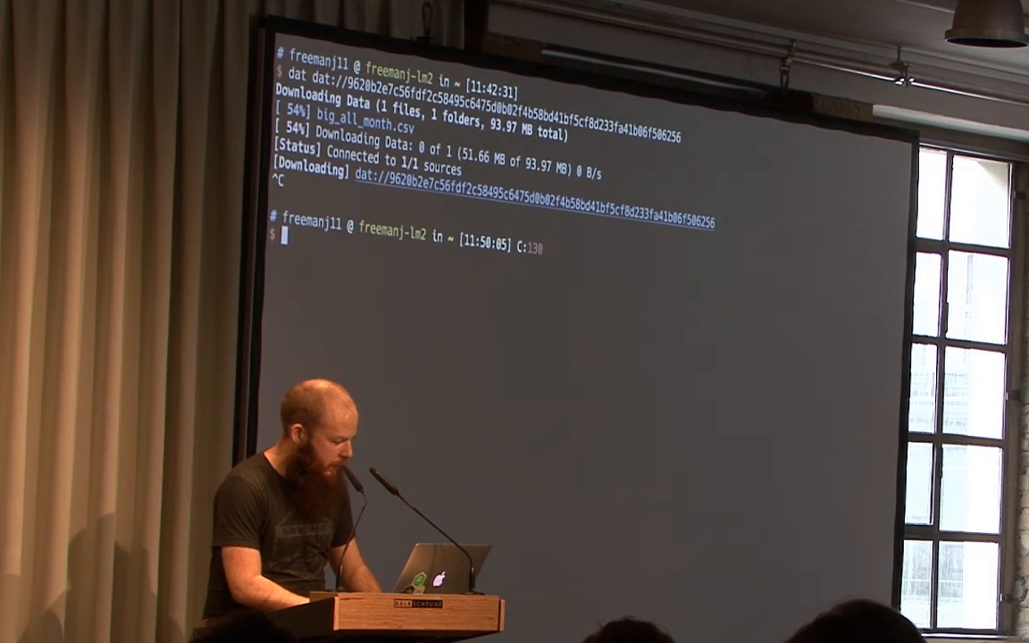
- List the current folder's files after stopping the big_all_month.csv download
{"action": "type", "text": "ls"}
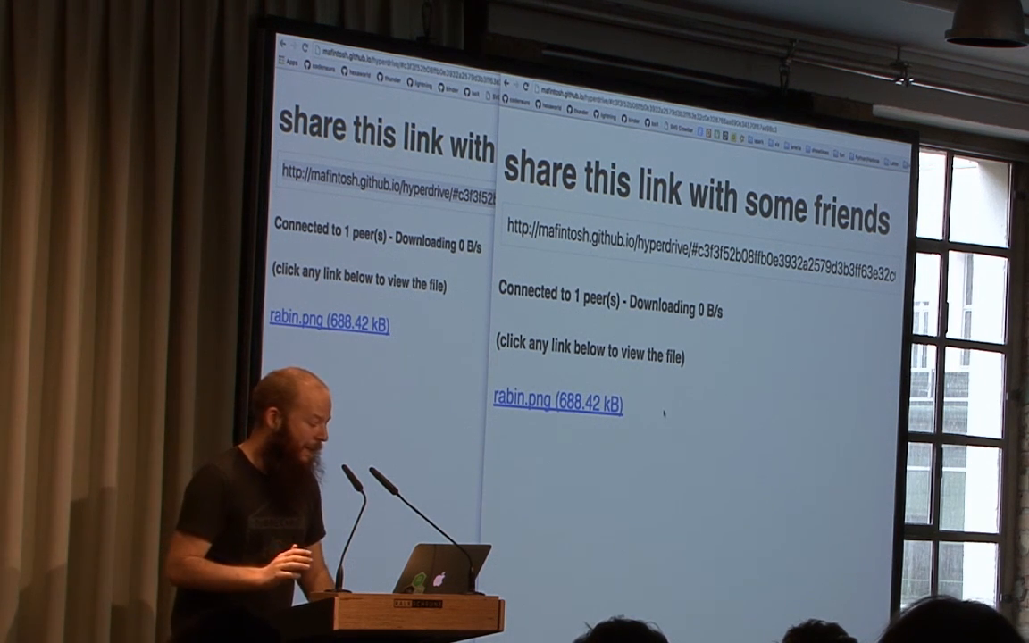
- Select rabin.png in the second peer window and scroll the drop page for more files
{"action": "left_click", "coordinate": [571, 400]}
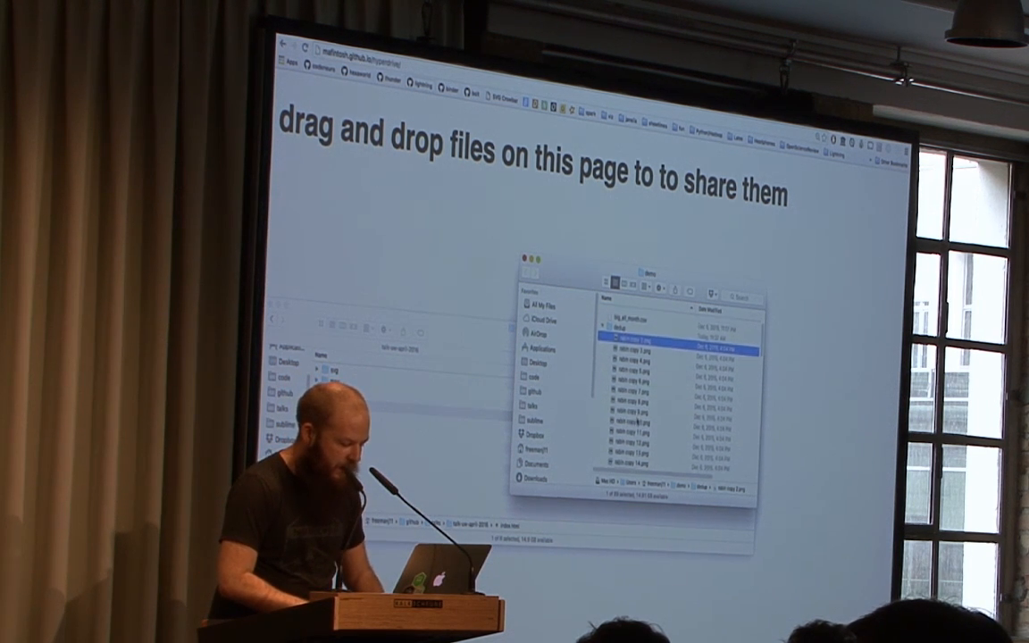
{"action": "scroll", "scroll_direction": "down", "scroll_amount": 3}
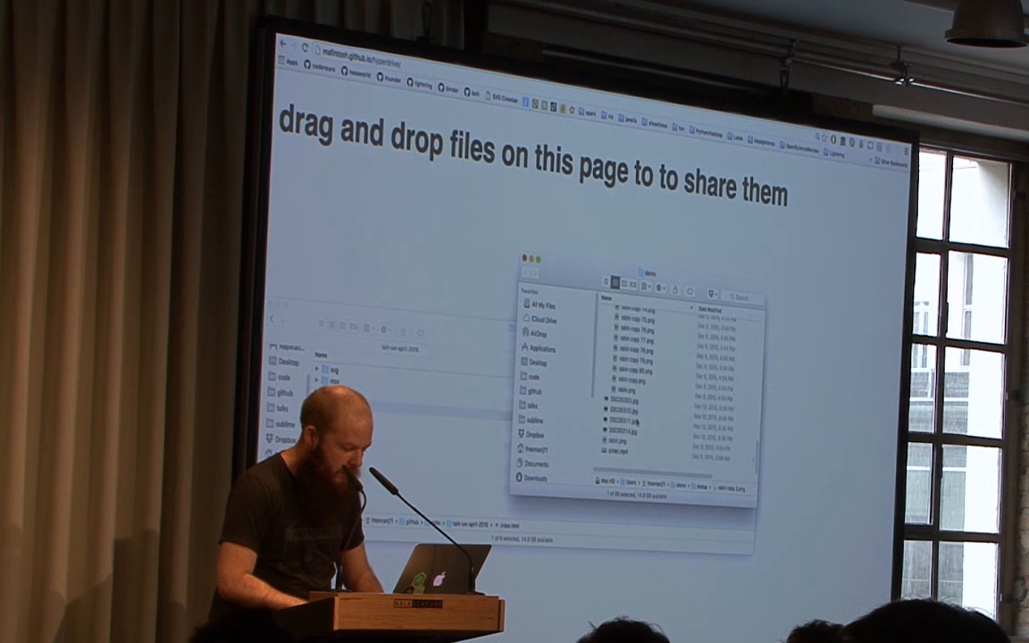